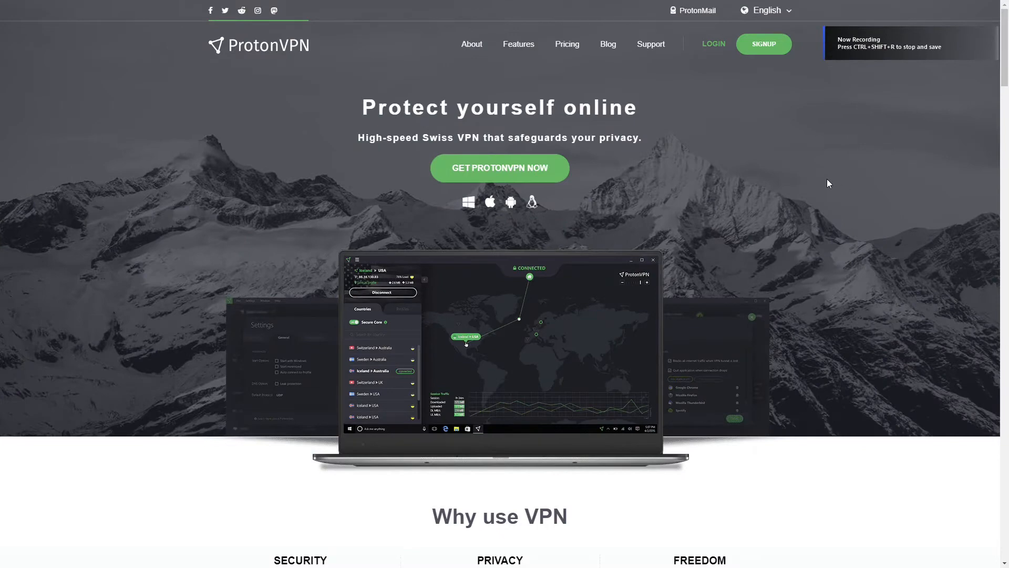
# View the pricing plans and choose the Free plan to start sign-up.
pyautogui.click(567, 44)
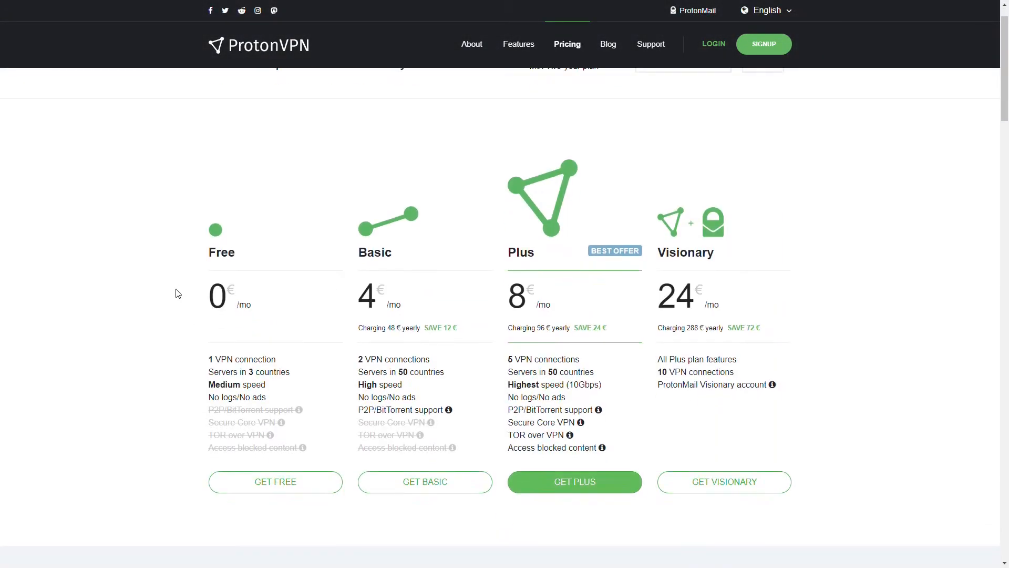
pyautogui.click(574, 481)
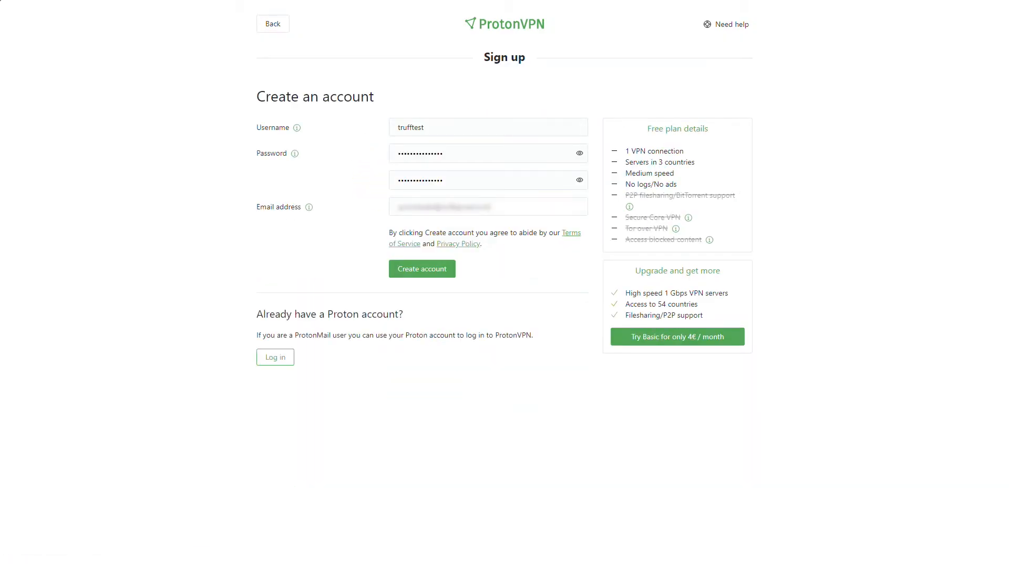
pyautogui.click(421, 268)
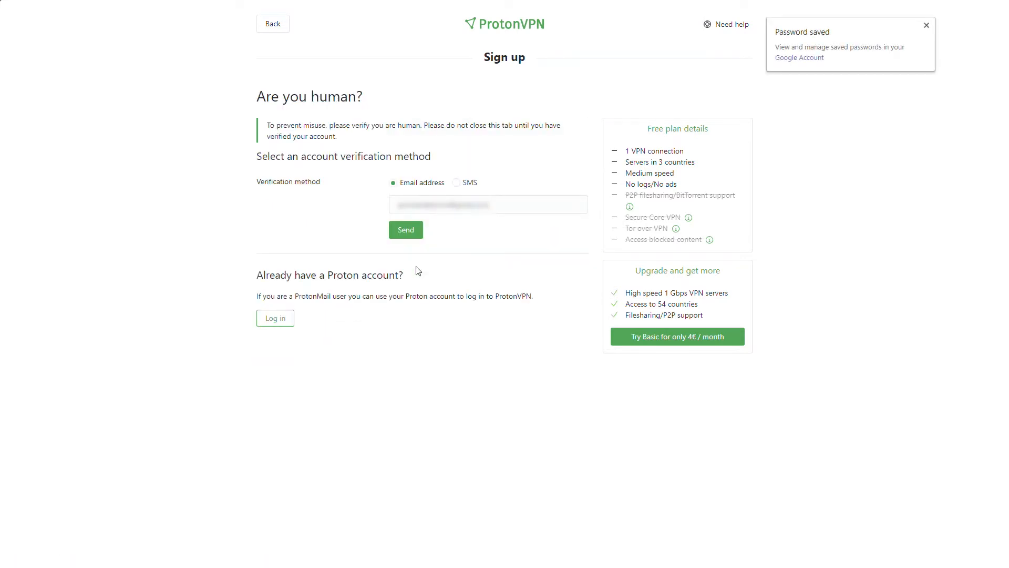
pyautogui.click(406, 230)
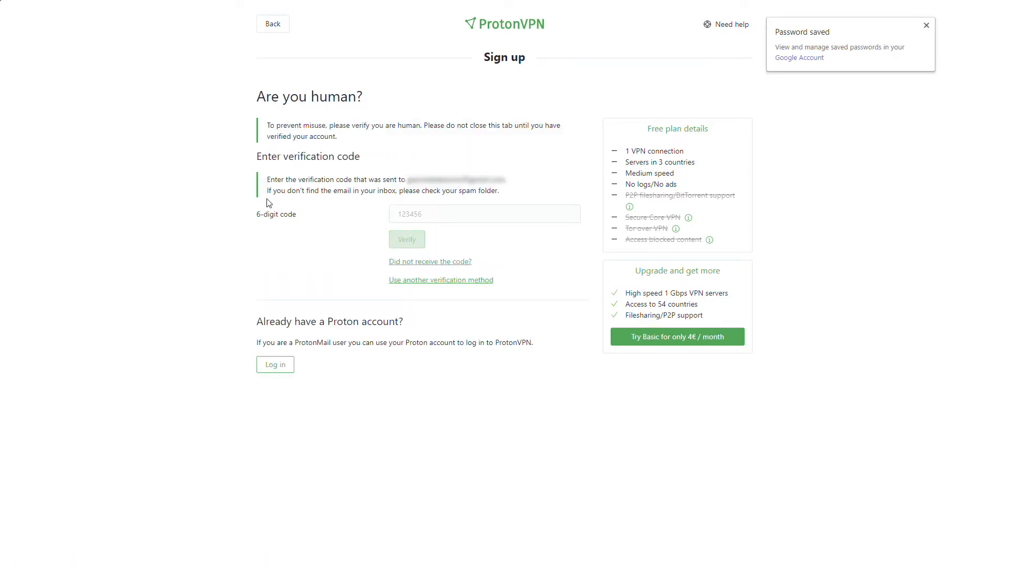
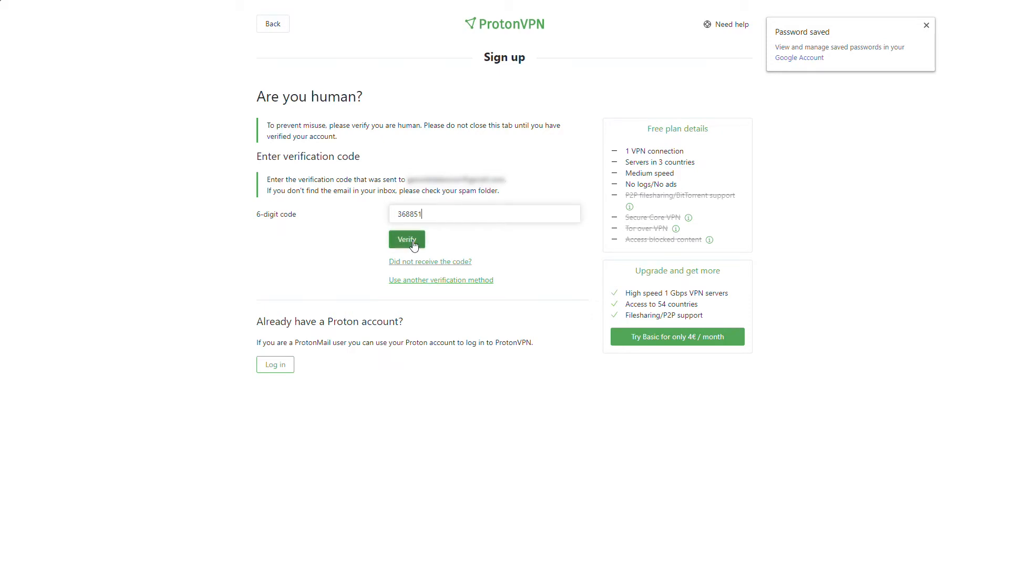
pyautogui.click(406, 239)
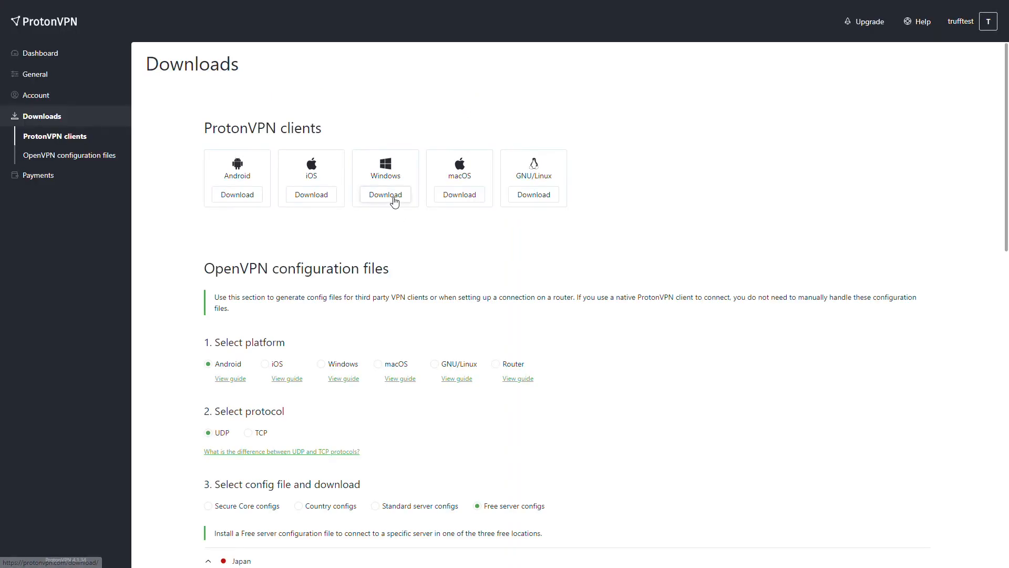
# Download the ProtonVPN Windows client and run its installer.
pyautogui.click(385, 195)
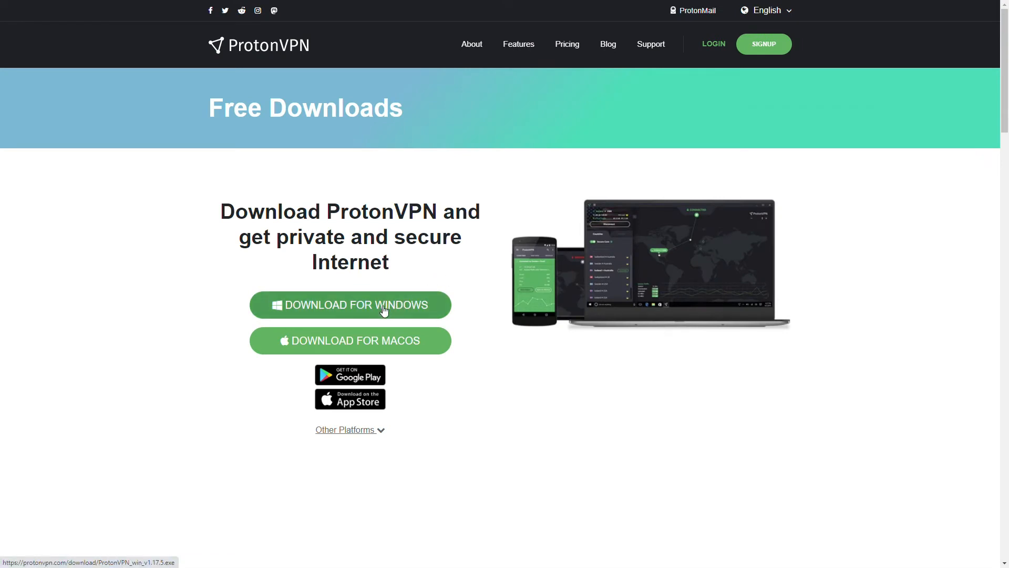
pyautogui.click(350, 305)
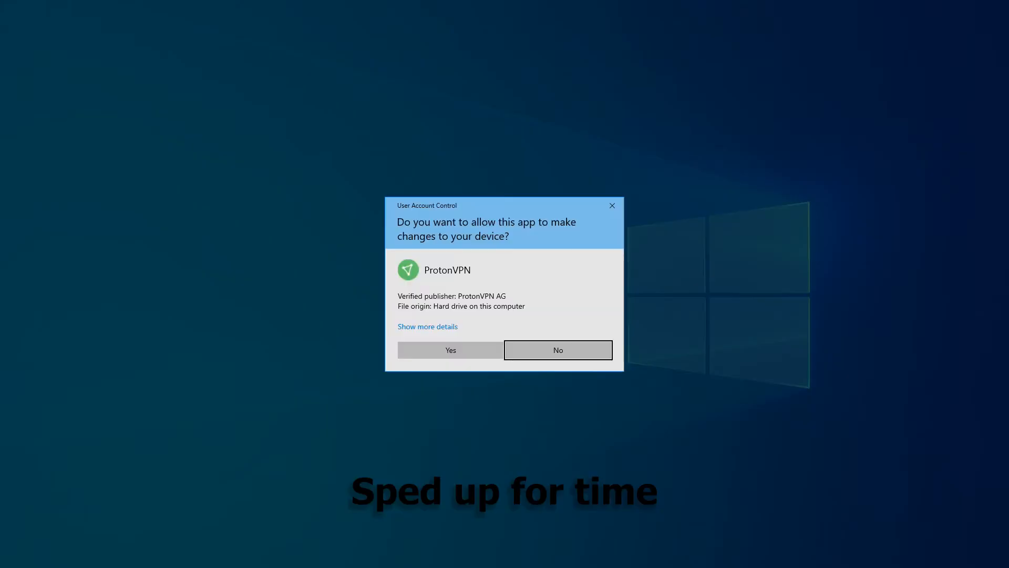
# Allow the installer, install ProtonVPN and finish the setup wizard.
pyautogui.click(449, 349)
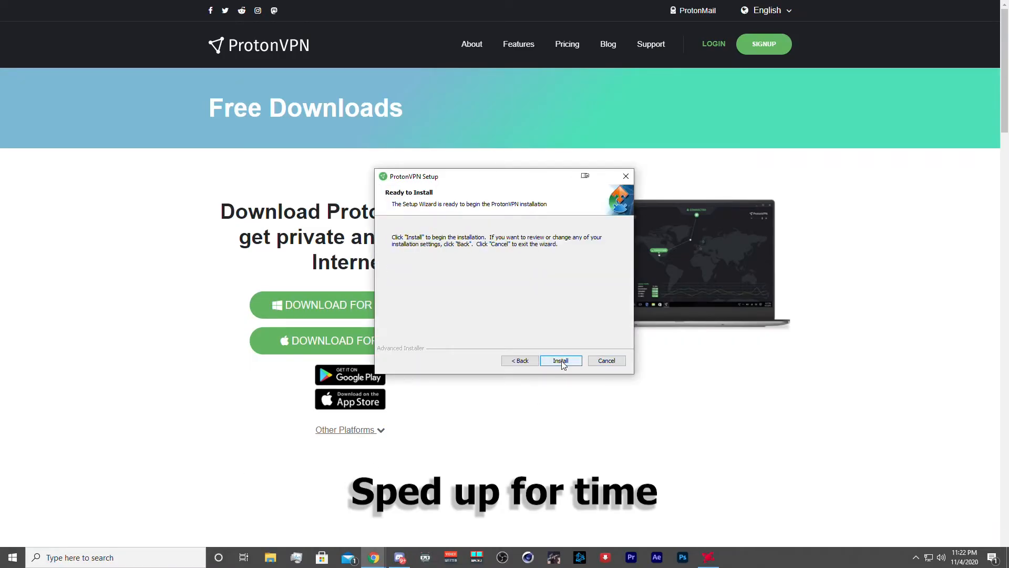
pyautogui.click(560, 360)
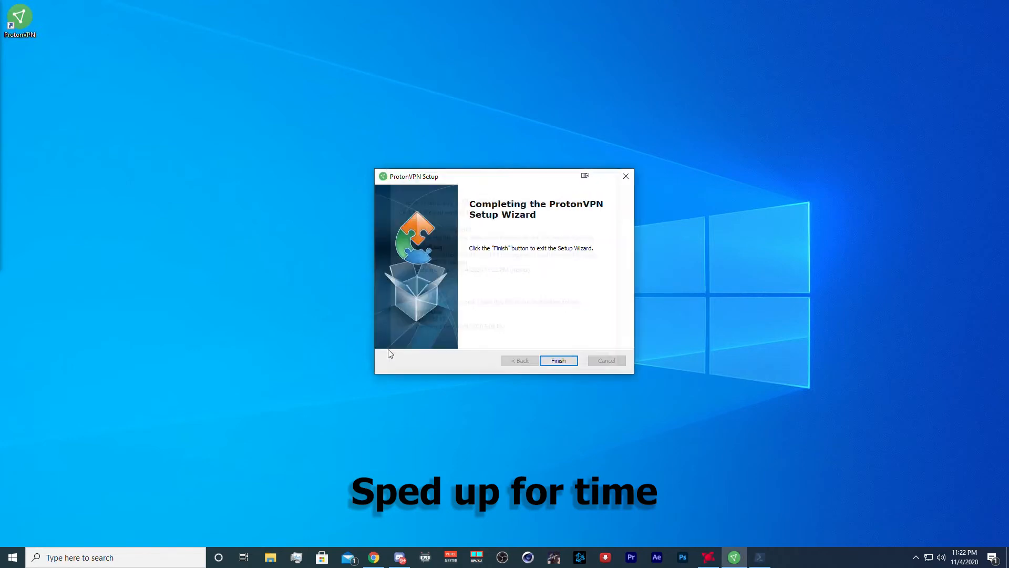
pyautogui.click(557, 361)
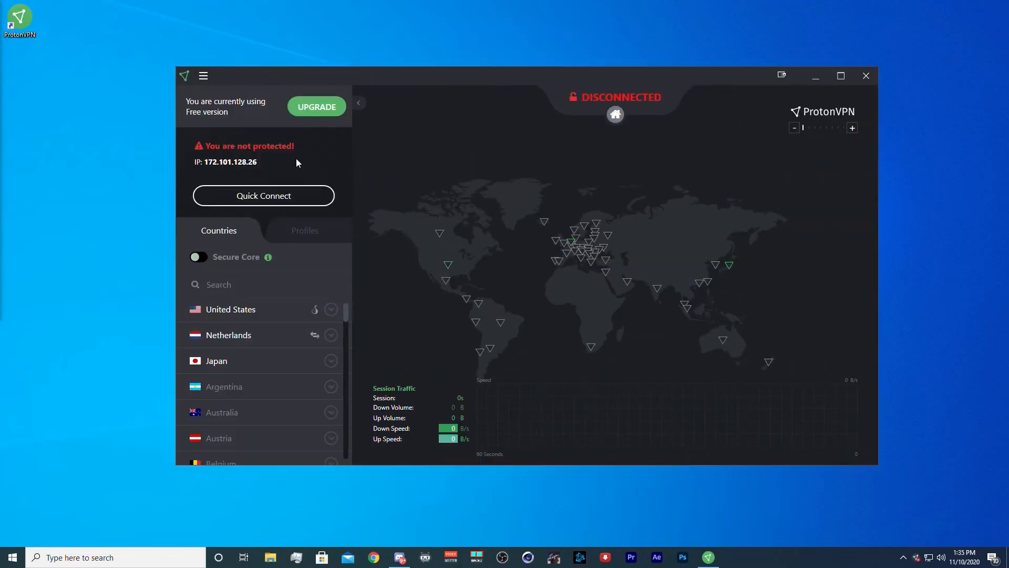
pyautogui.moveTo(381, 282)
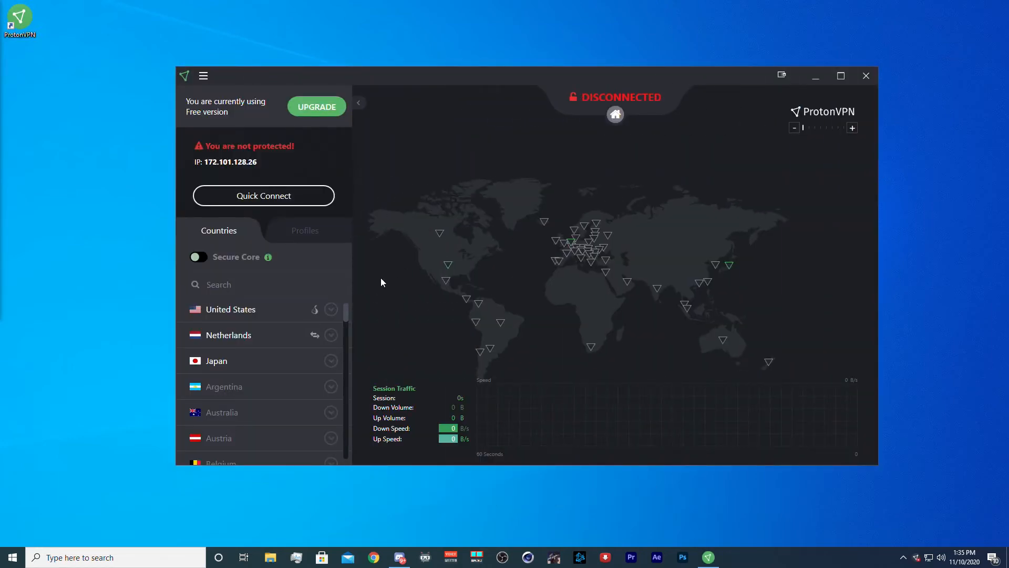
pyautogui.moveTo(267, 337)
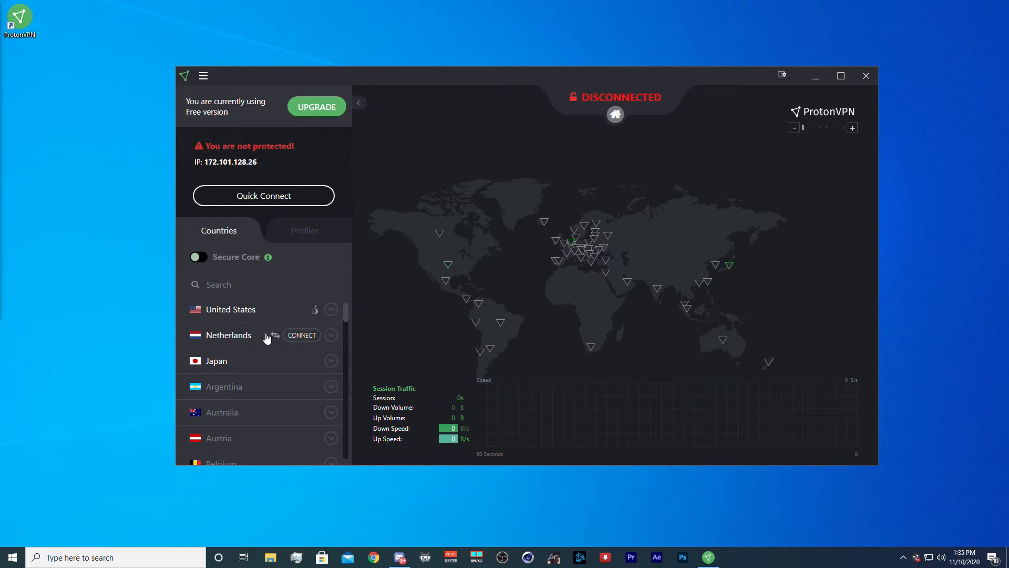
pyautogui.moveTo(293, 335)
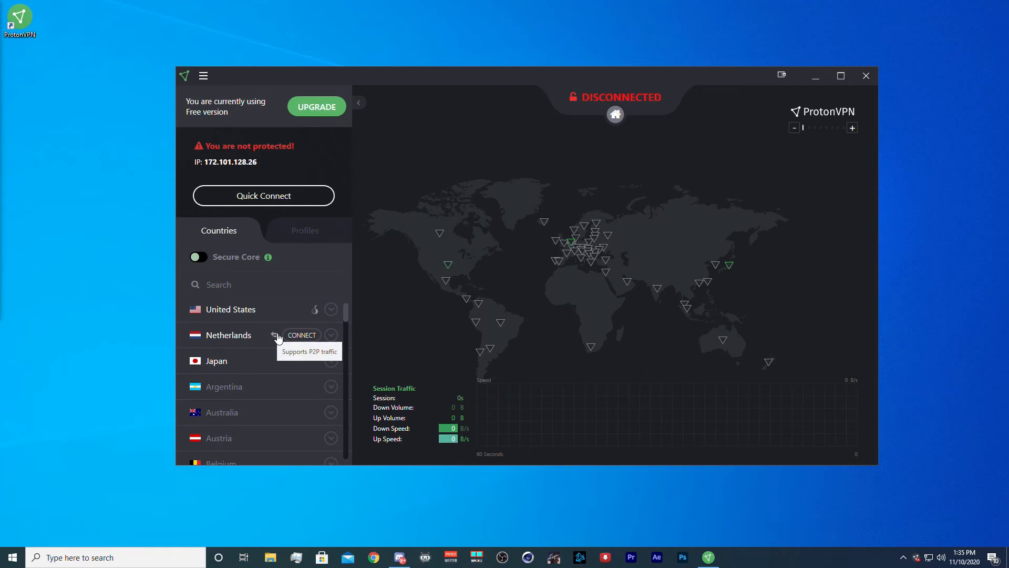
pyautogui.moveTo(278, 337)
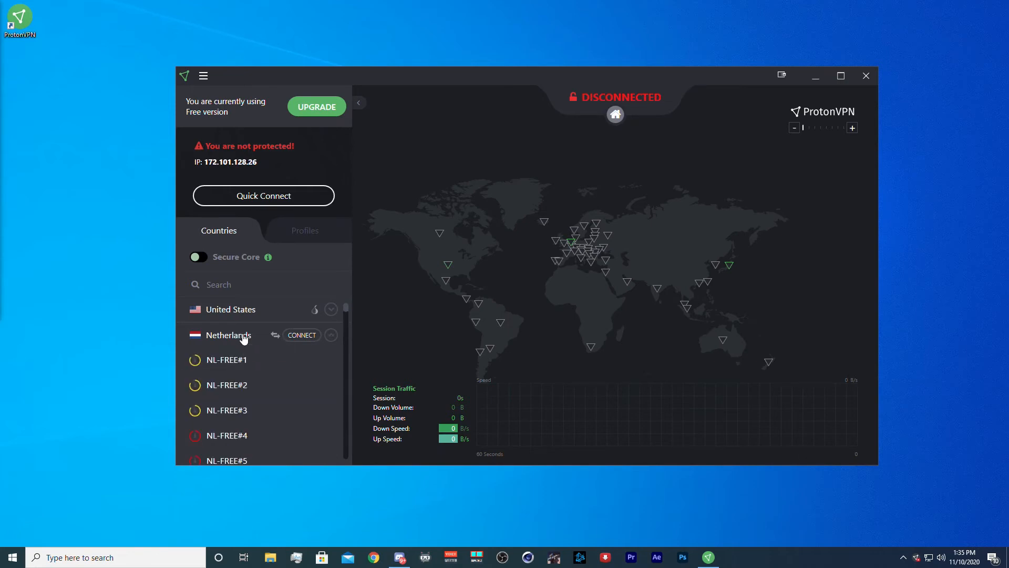
pyautogui.moveTo(250, 373)
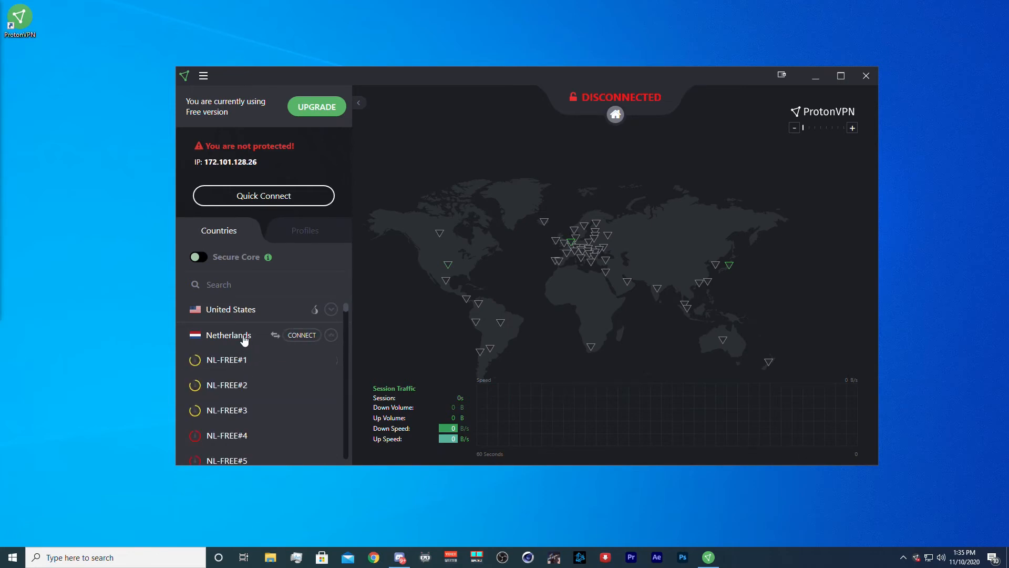
# Connect to the free Netherlands server NL-FREE#1.
pyautogui.click(301, 334)
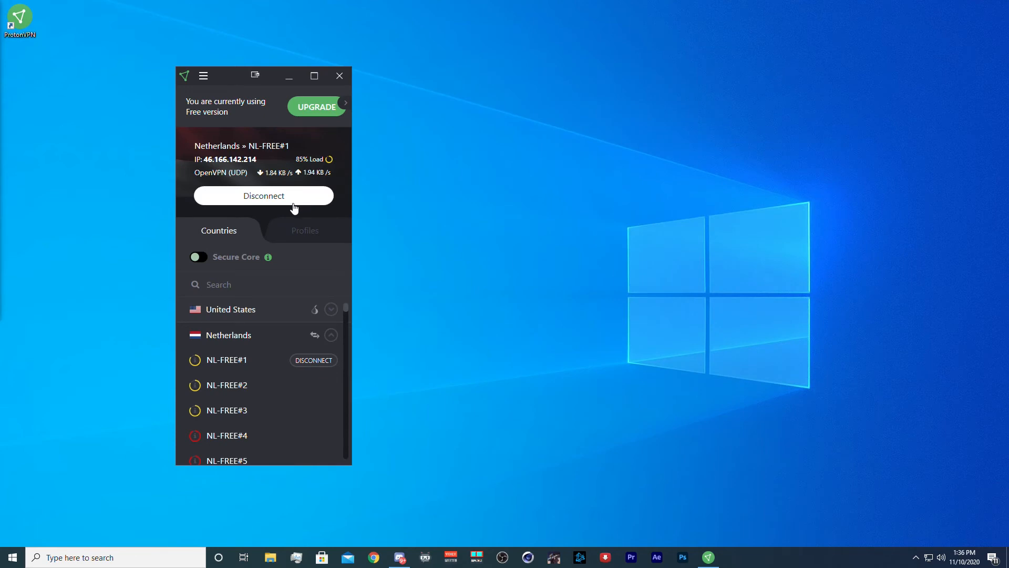
# In Settings, turn off Custom DNS Servers under Connection and move to Advanced options.
pyautogui.click(203, 76)
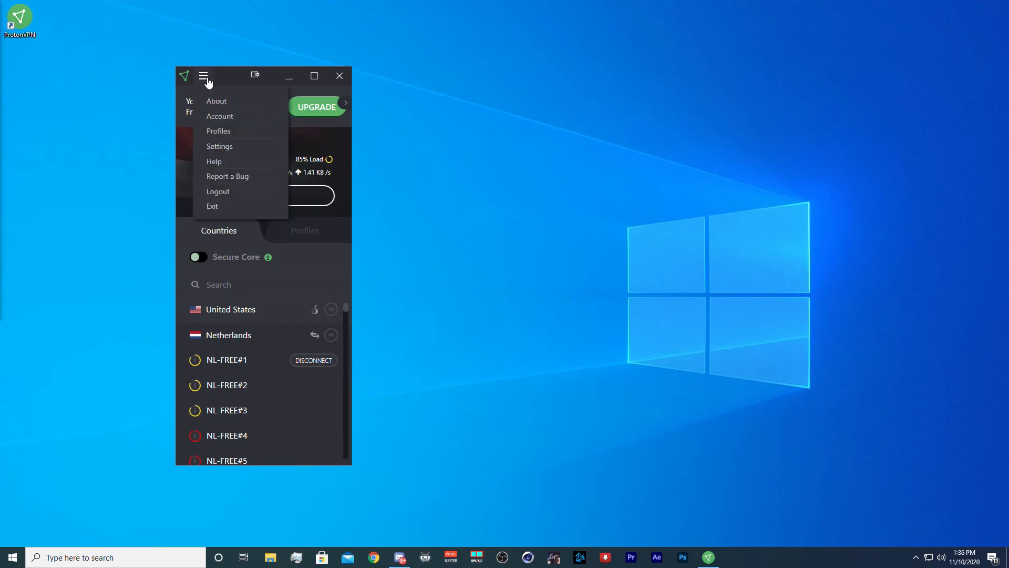
pyautogui.click(219, 147)
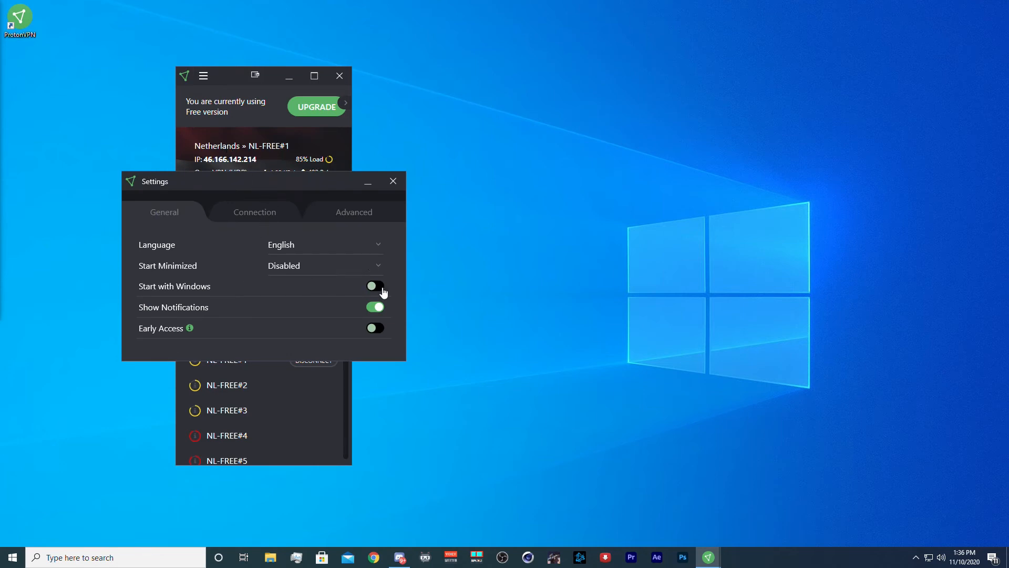
pyautogui.click(254, 211)
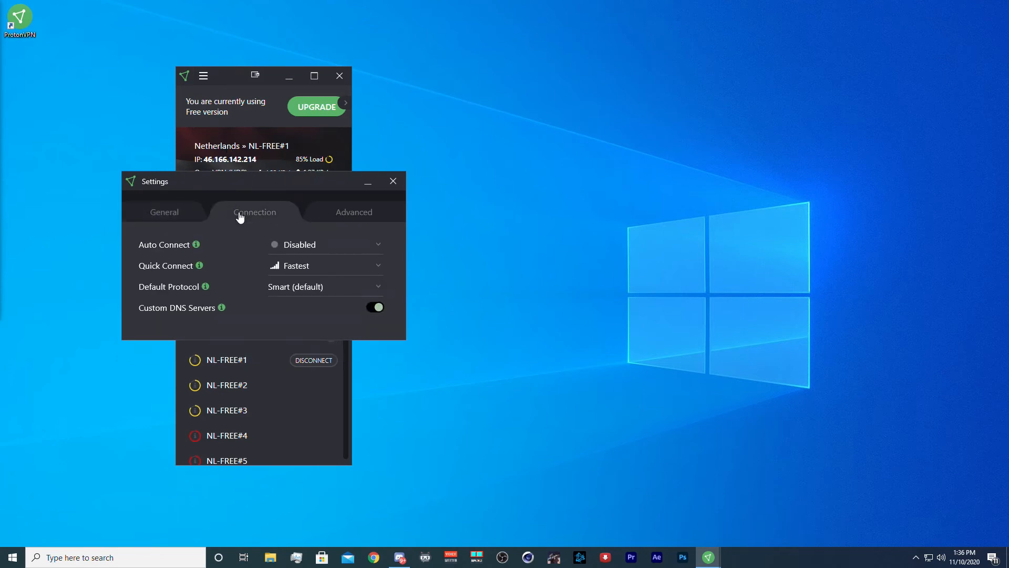
pyautogui.click(374, 307)
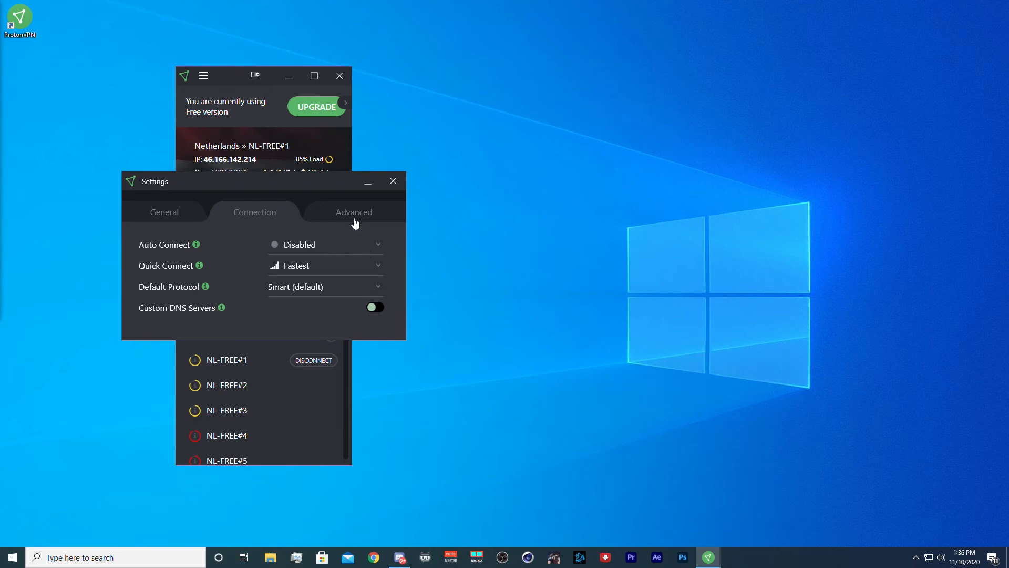
pyautogui.click(353, 211)
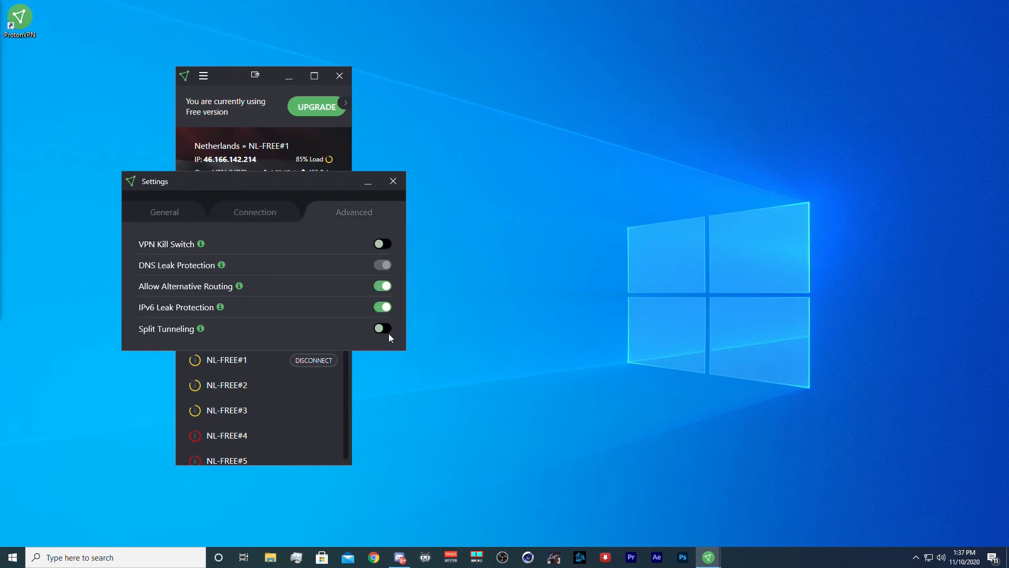
# Enable split tunneling for included apps only, with Google Chrome included.
pyautogui.click(381, 328)
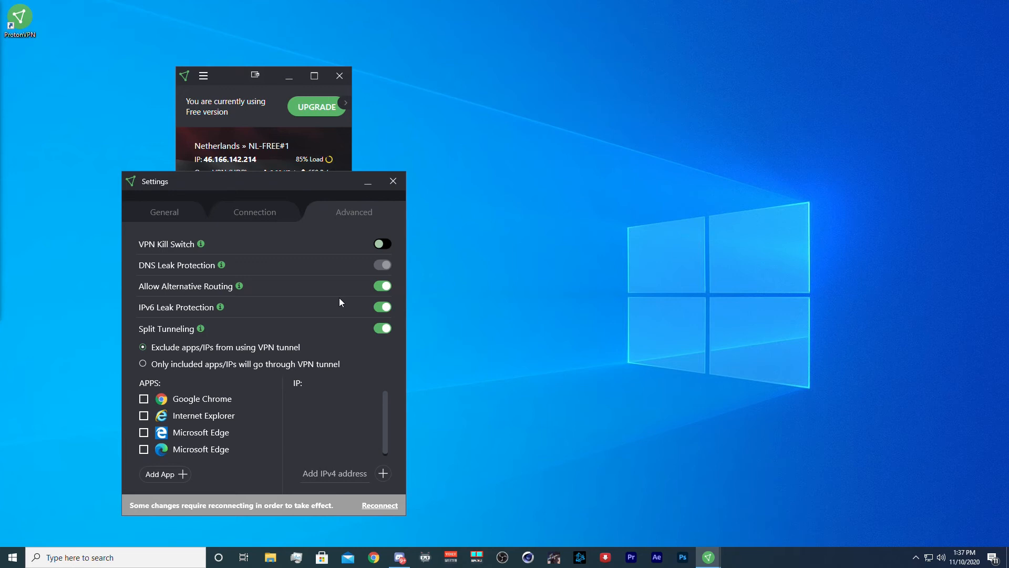
pyautogui.click(142, 363)
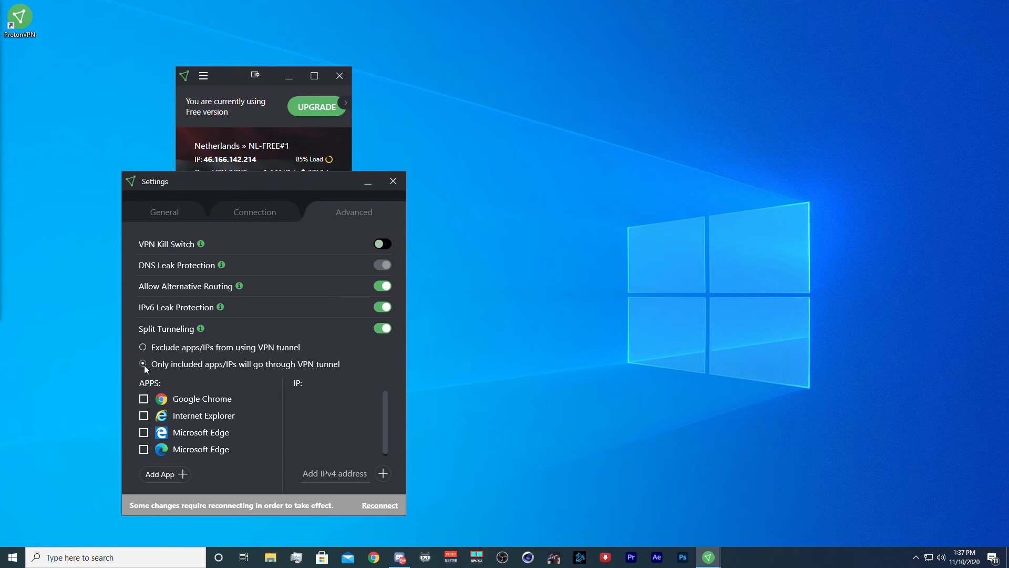
pyautogui.click(144, 398)
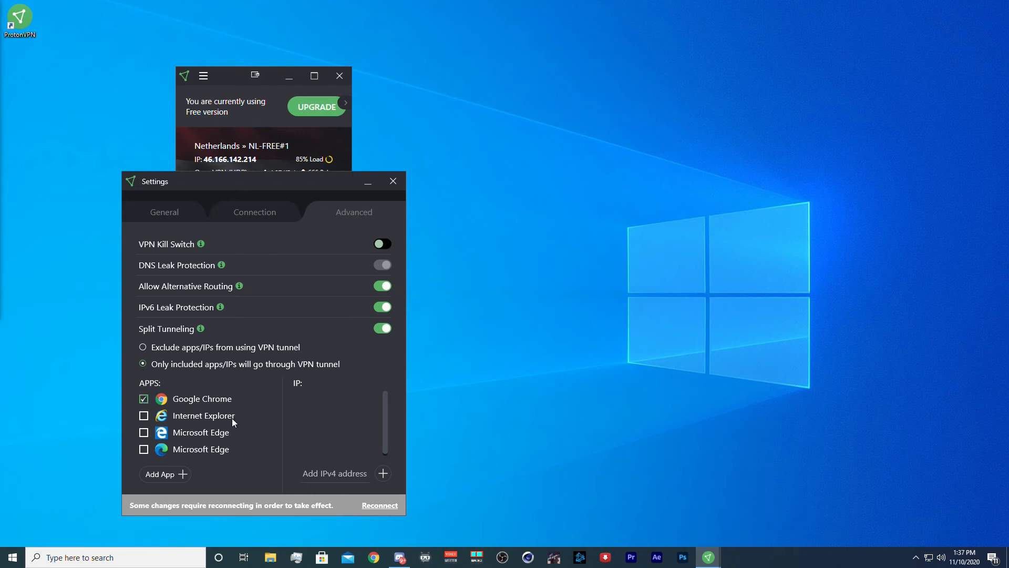